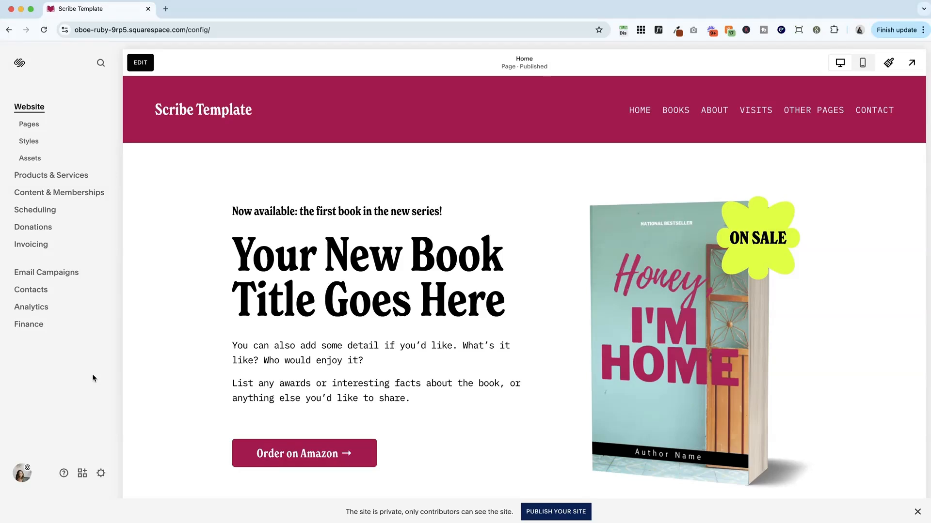
- Turn on social links in the home page header, then search site settings for 'social'
{"action": "left_click", "coordinate": [140, 63]}
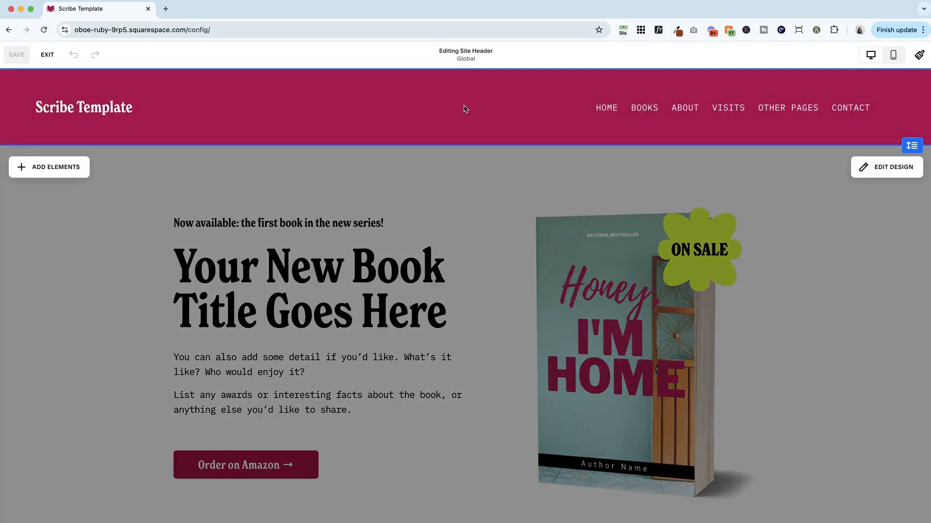
{"action": "left_click", "coordinate": [50, 167]}
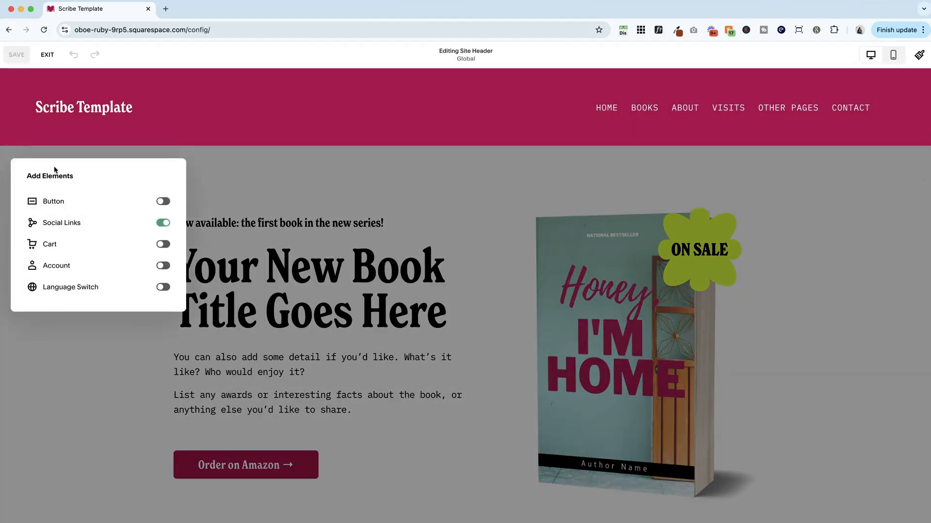
{"action": "mouse_move", "coordinate": [67, 228]}
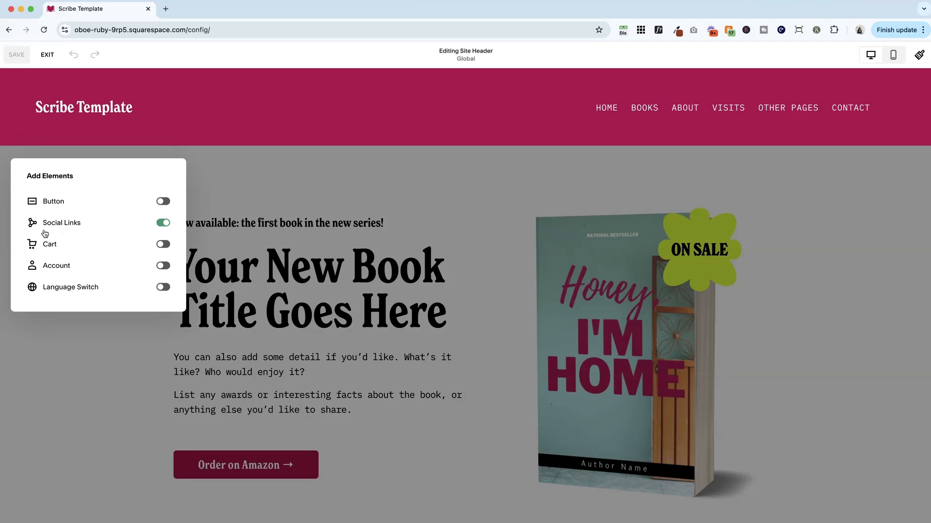
{"action": "mouse_move", "coordinate": [721, 129]}
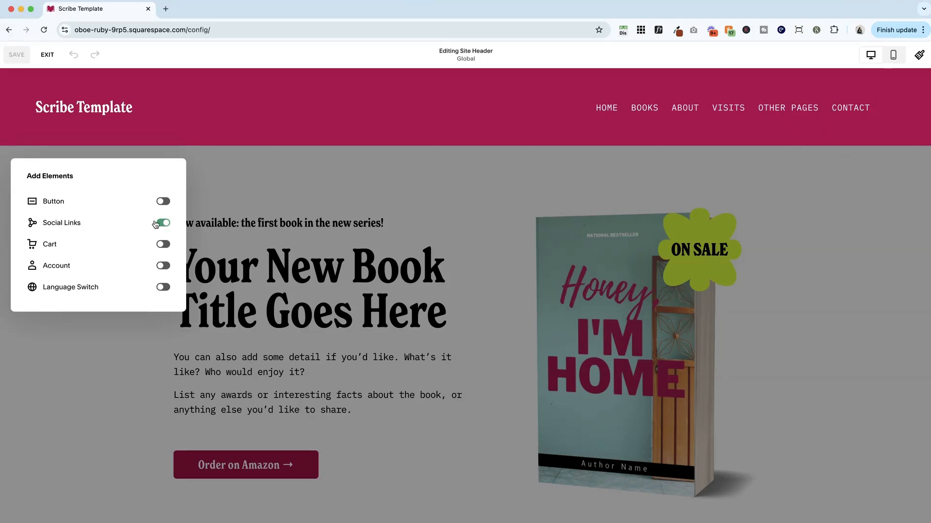
{"action": "left_click", "coordinate": [163, 222]}
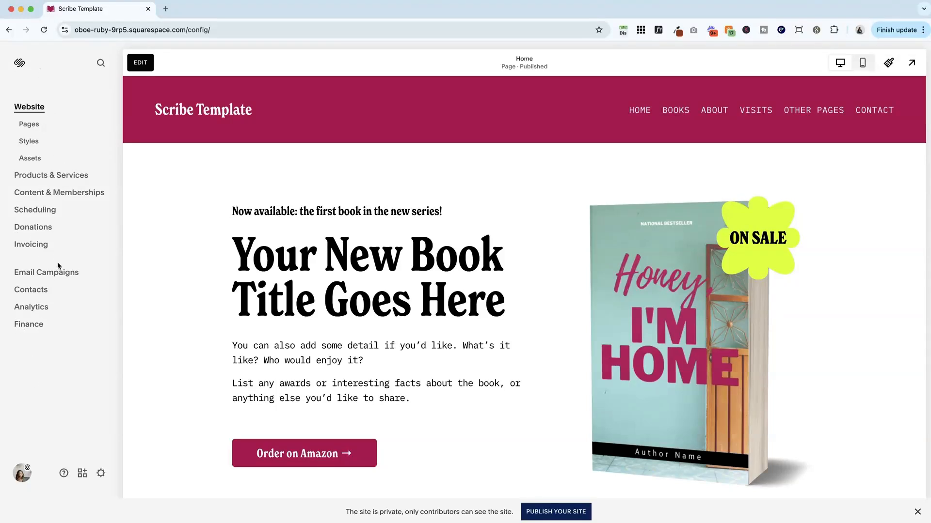
{"action": "left_click", "coordinate": [100, 63]}
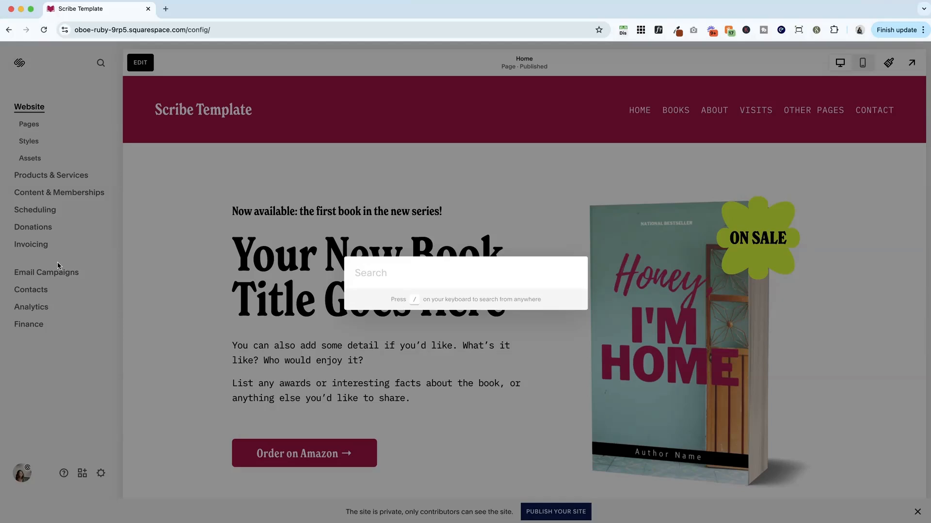
{"action": "type", "text": "social"}
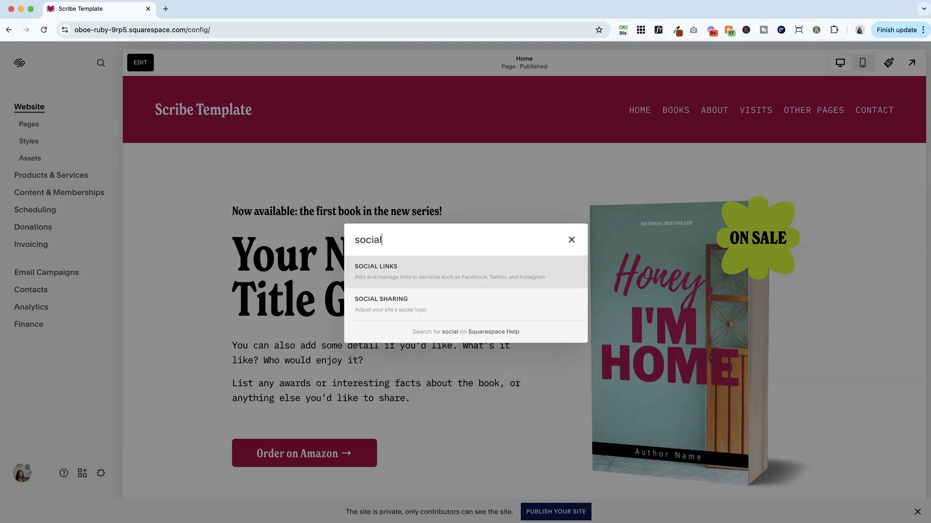
{"action": "mouse_move", "coordinate": [442, 277]}
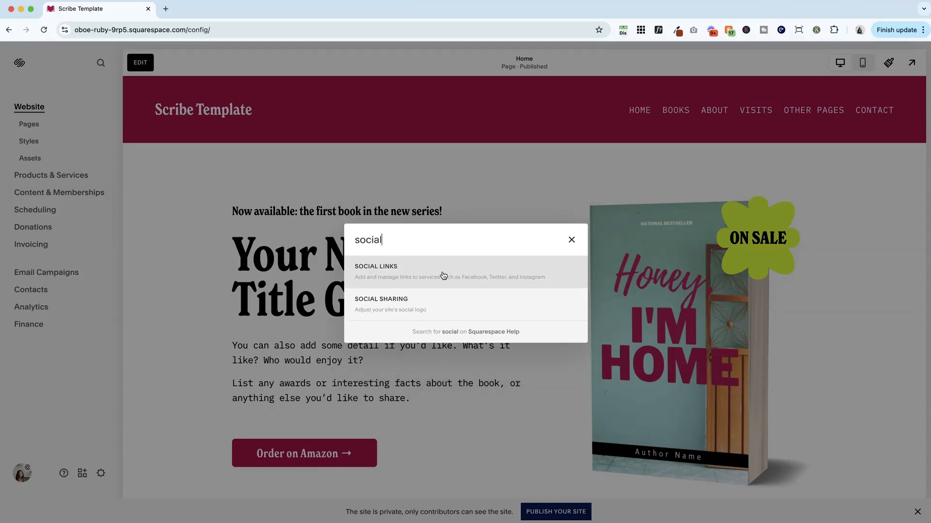
- Add the Instagram (christypricewebdesign), YouTube and LinkedIn profile URLs under Social Links
{"action": "left_click", "coordinate": [375, 271]}
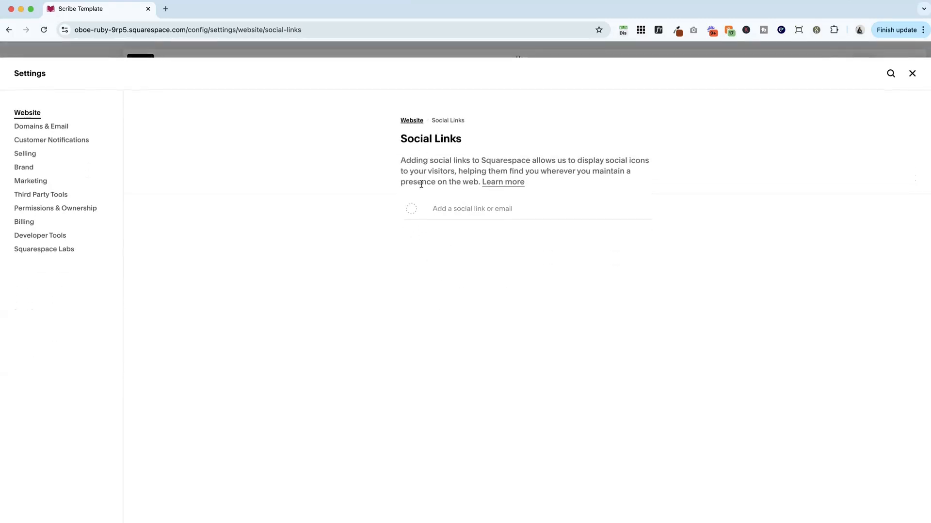
{"action": "mouse_move", "coordinate": [485, 168]}
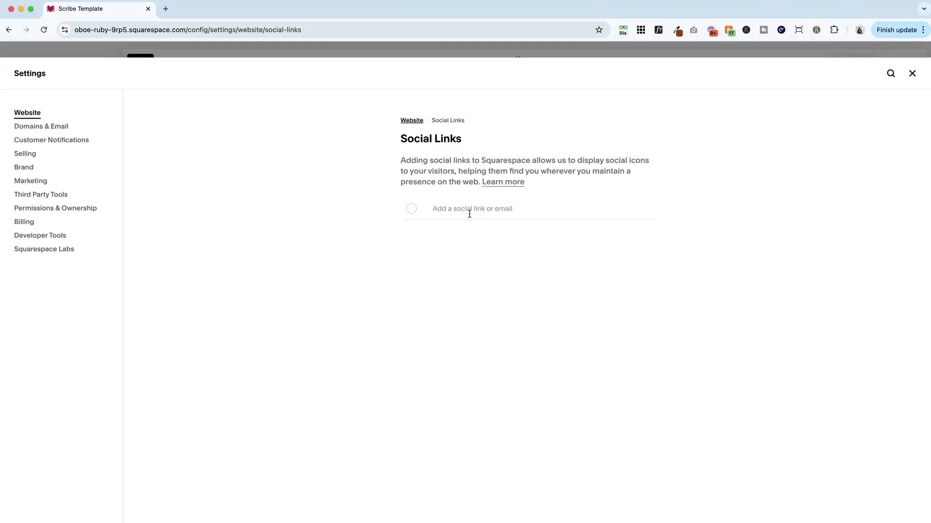
{"action": "type", "text": "https://www.instagram.com/christypricewebdesign/"}
{"action": "type", "text": "https://www.linkedin.com/in/christyprice/"}
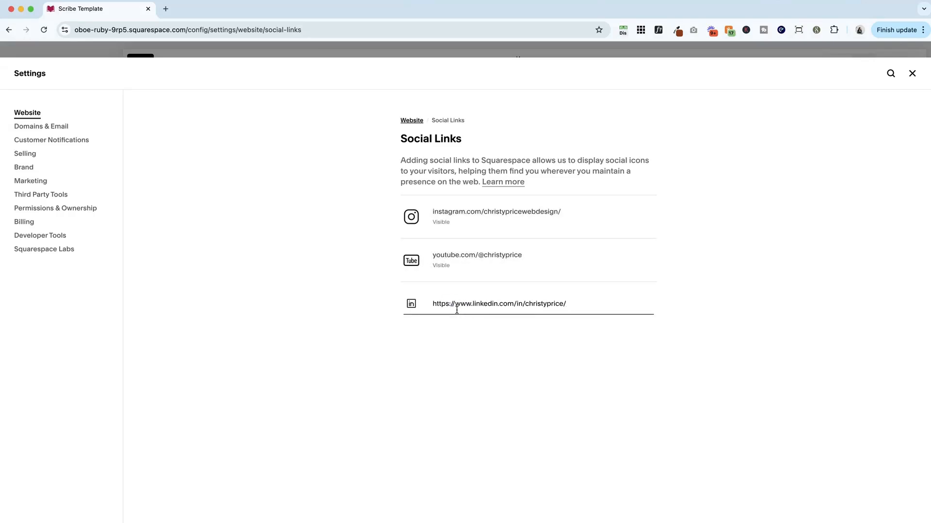
{"action": "key", "text": "Enter"}
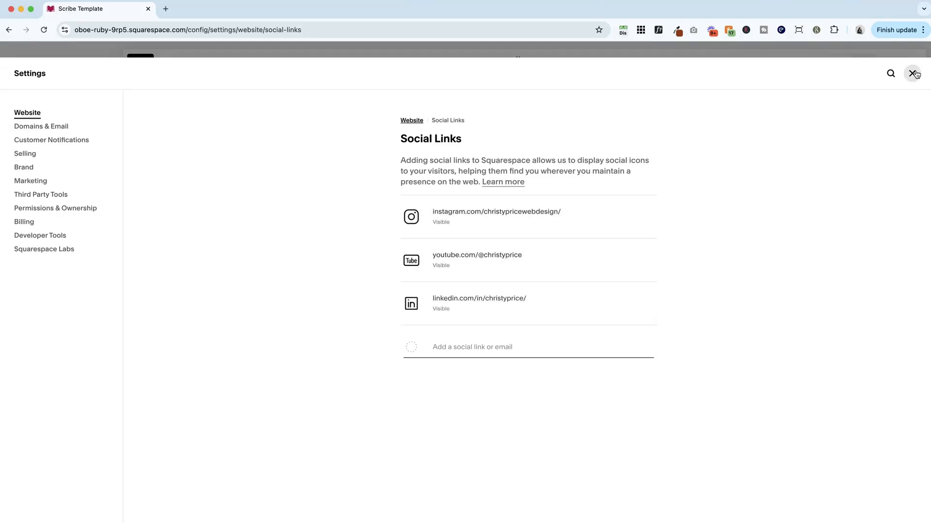
- Close Settings and open the home page's site header in the editor
{"action": "left_click", "coordinate": [913, 73]}
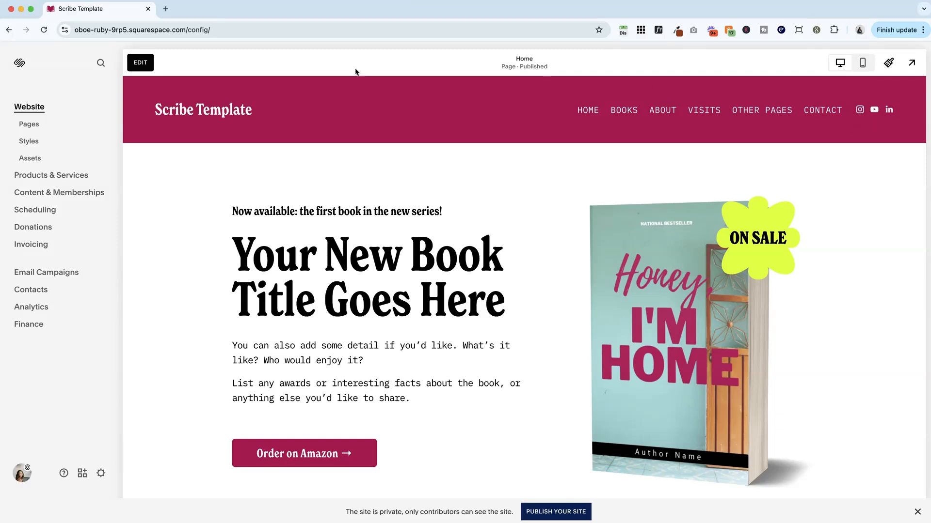
{"action": "left_click", "coordinate": [140, 63]}
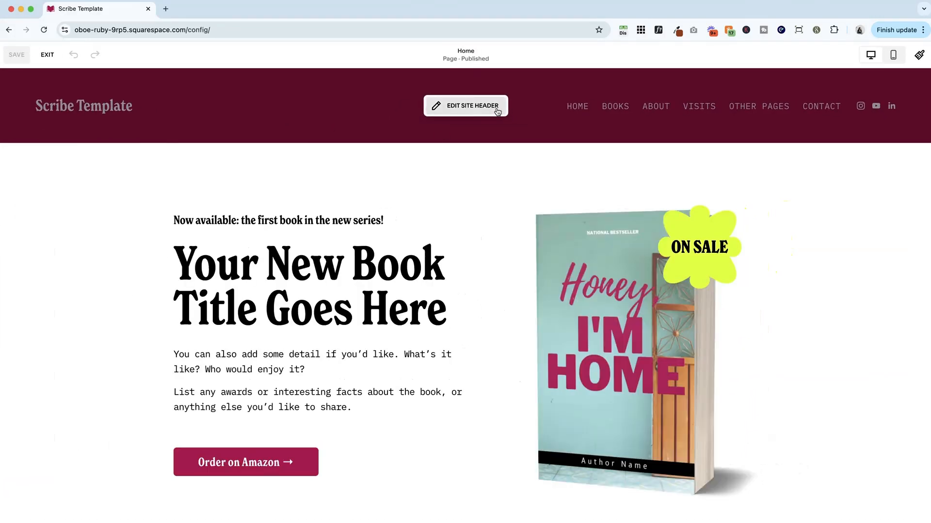
{"action": "left_click", "coordinate": [466, 106]}
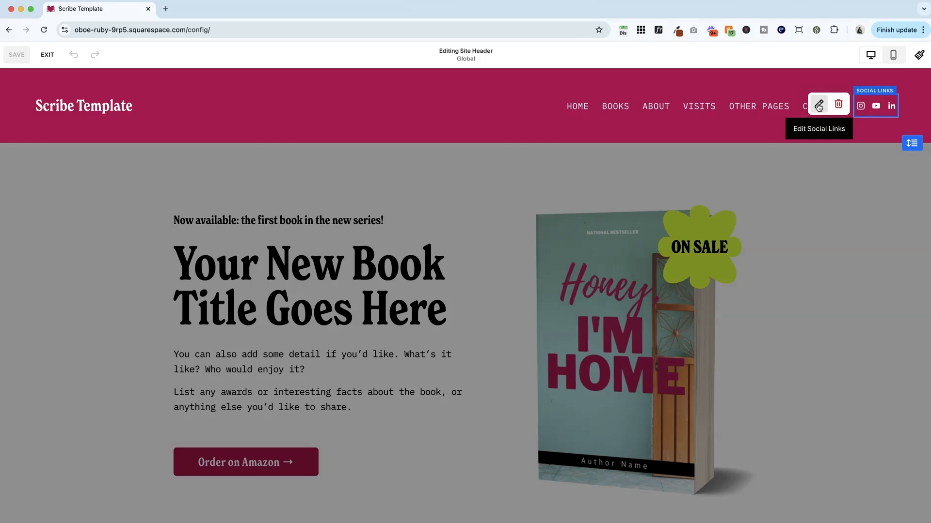
- Try header social icon sizes around 20–21px and a circle border, keeping no border
{"action": "left_click", "coordinate": [819, 105]}
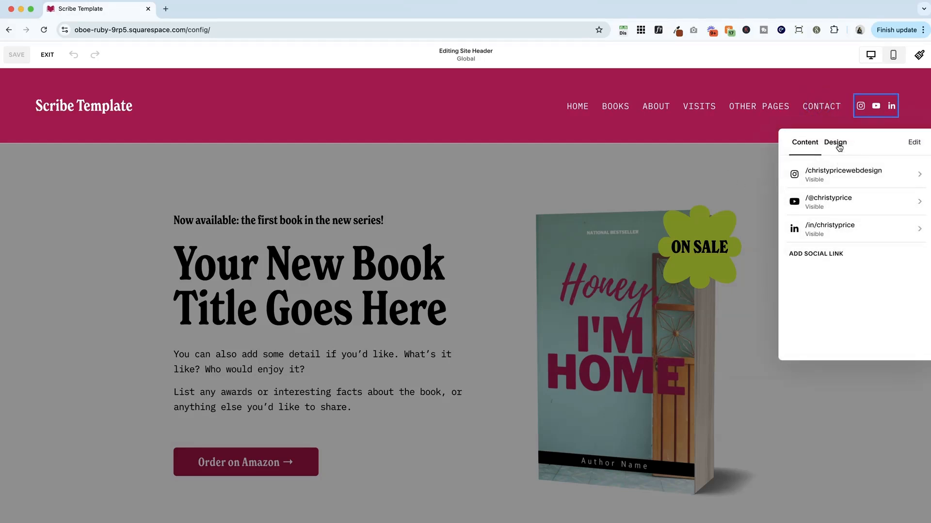
{"action": "left_click", "coordinate": [835, 143]}
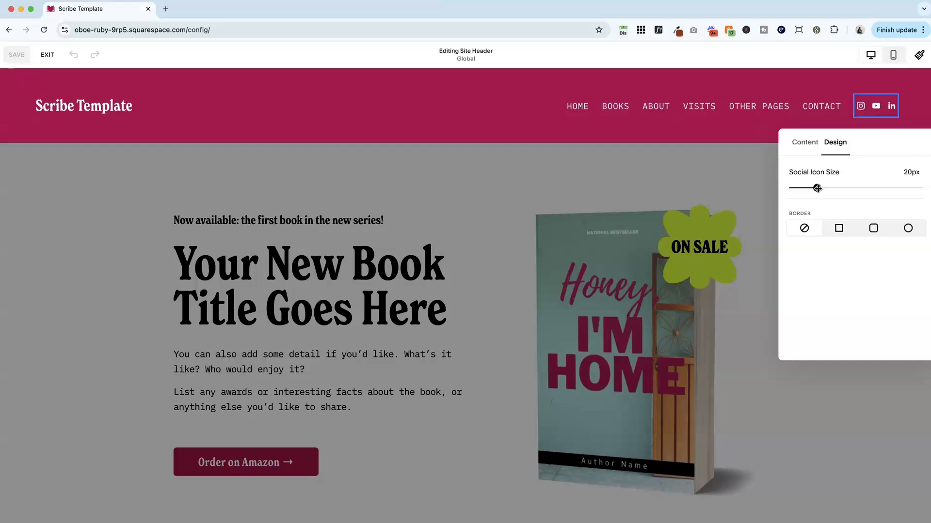
{"action": "left_click_drag", "start_coordinate": [816, 188], "coordinate": [822, 188]}
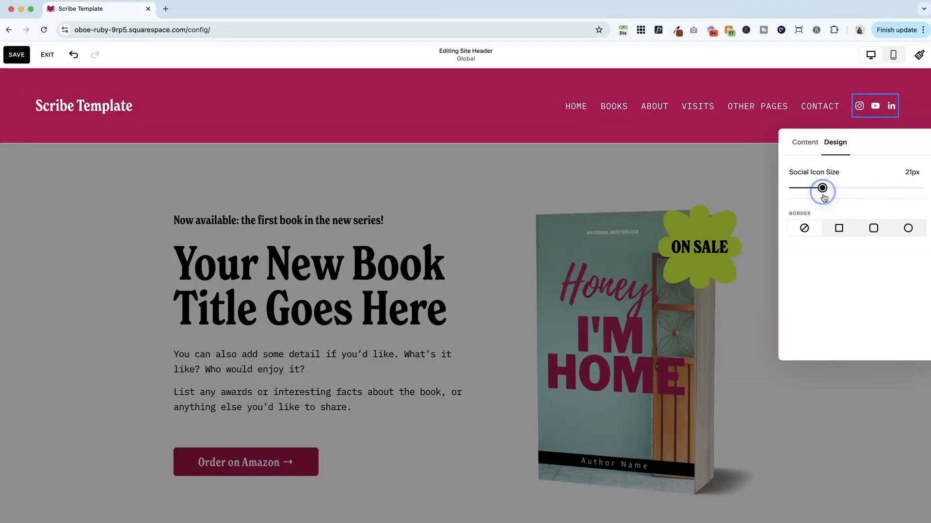
{"action": "left_click", "coordinate": [872, 228]}
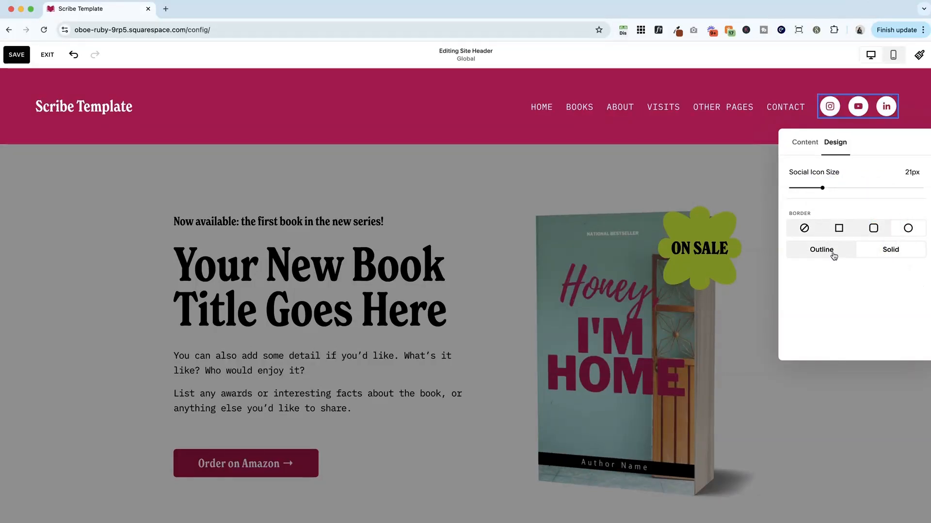
{"action": "left_click", "coordinate": [804, 228]}
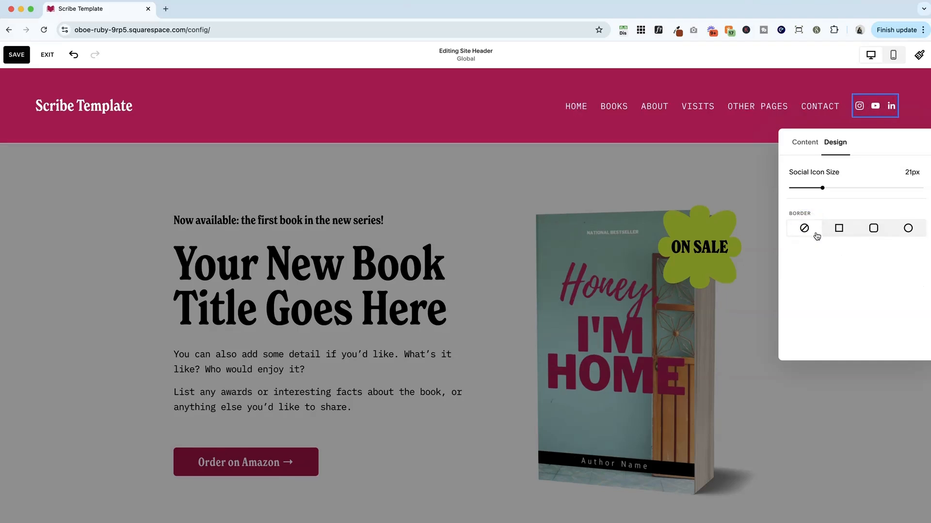
{"action": "left_click_drag", "start_coordinate": [822, 188], "coordinate": [816, 188]}
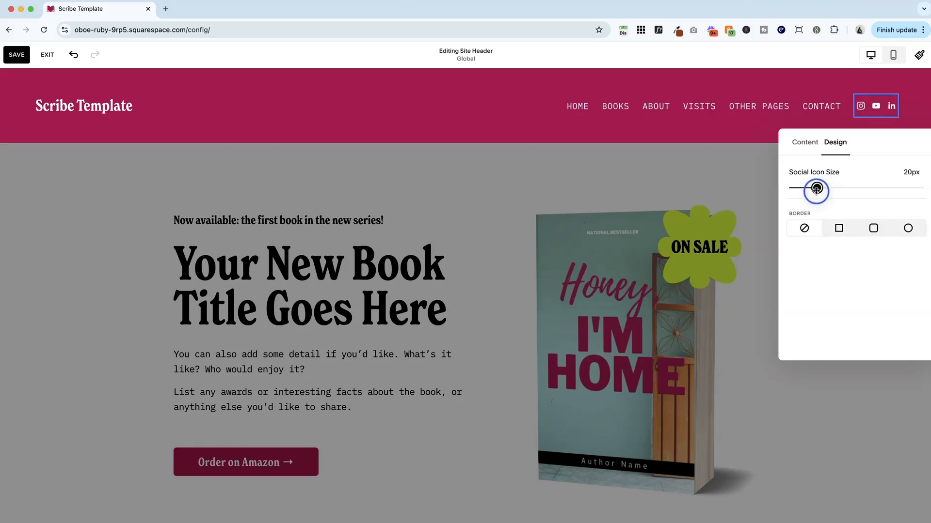
{"action": "left_click_drag", "start_coordinate": [817, 189], "coordinate": [837, 188]}
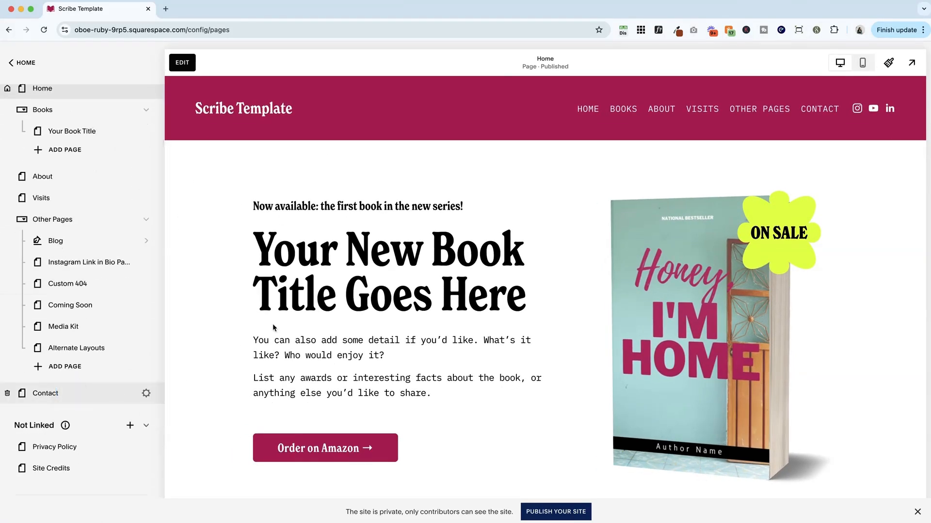
- Open the Contact page from the Pages list
{"action": "left_click", "coordinate": [45, 393]}
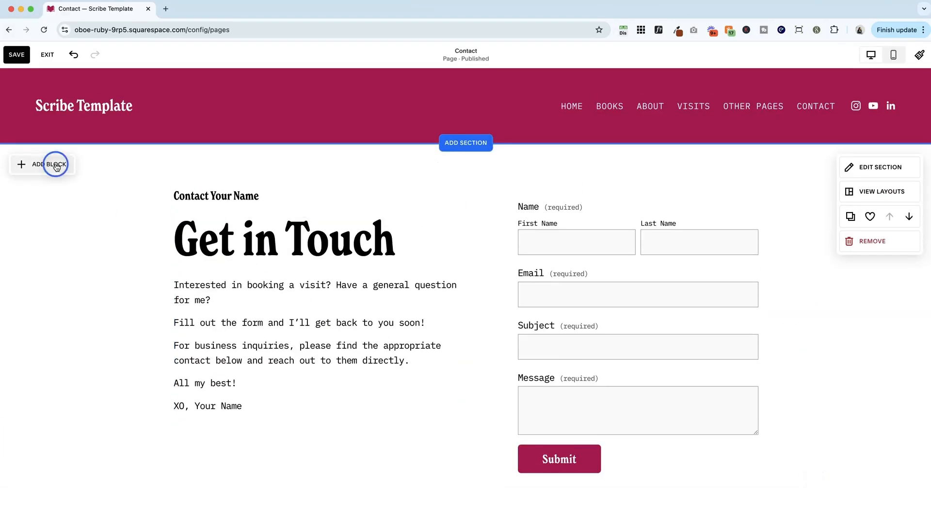
- Insert a Social Links block with Instagram, YouTube and LinkedIn icons on the Contact page
{"action": "left_click", "coordinate": [48, 164]}
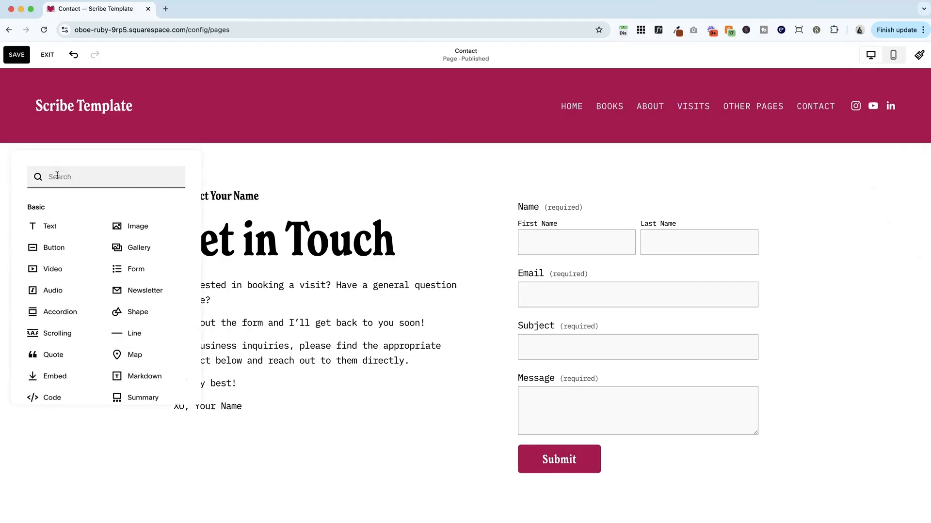
{"action": "type", "text": "socia"}
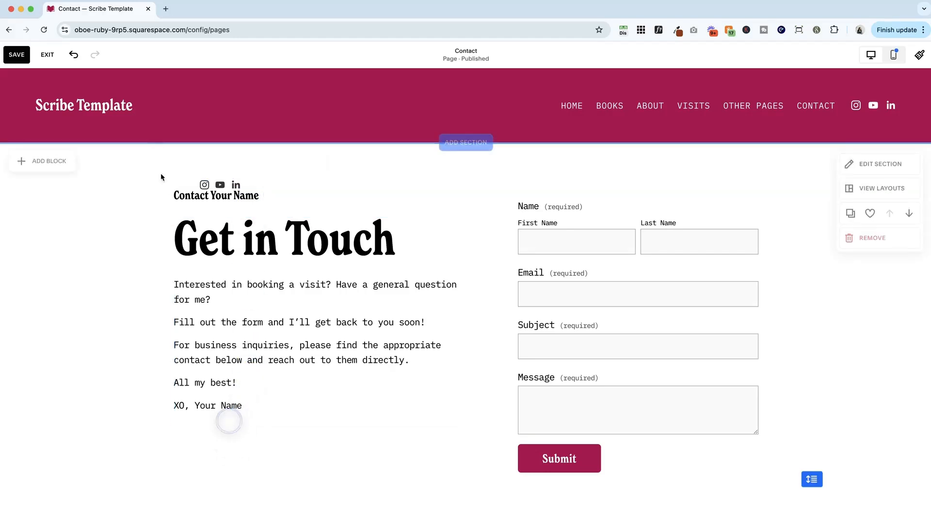
{"action": "left_click", "coordinate": [220, 445]}
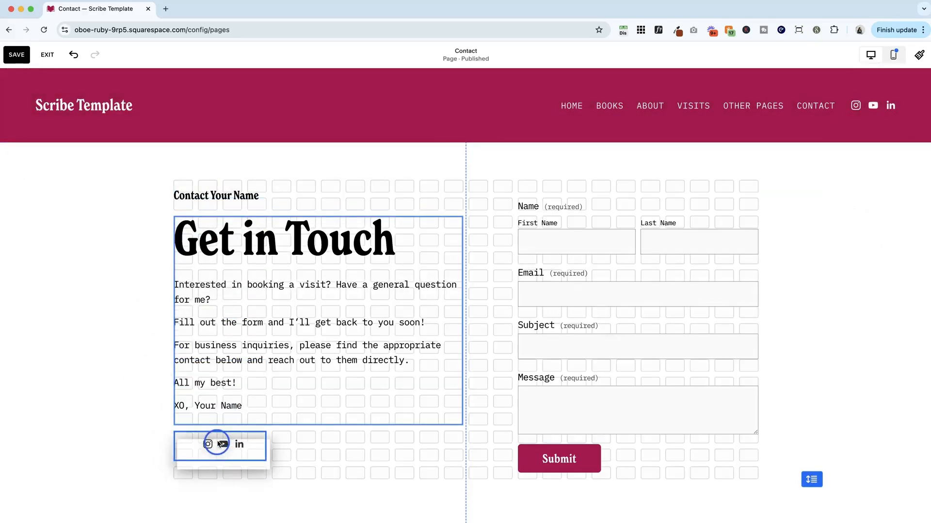
- Drop the social icons below the contact text and open the block's alignment and settings
{"action": "left_click", "coordinate": [219, 445]}
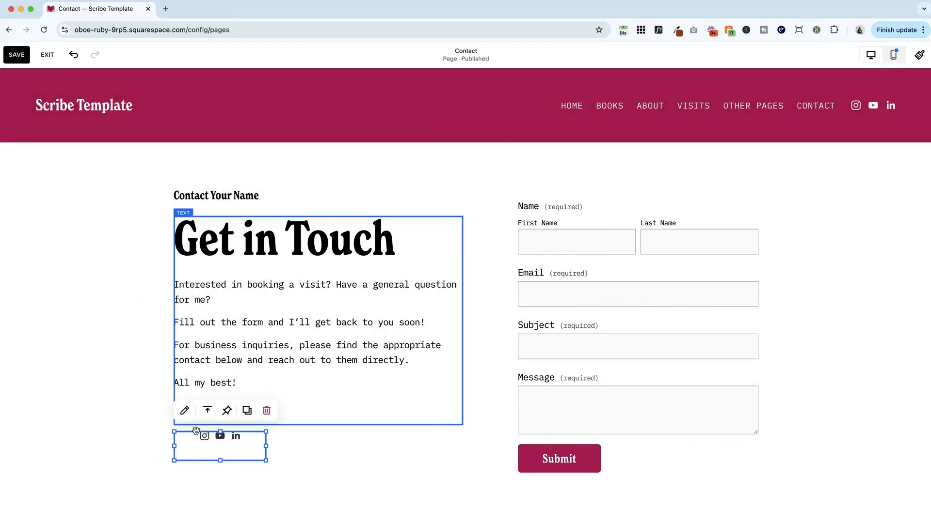
{"action": "left_click", "coordinate": [207, 410]}
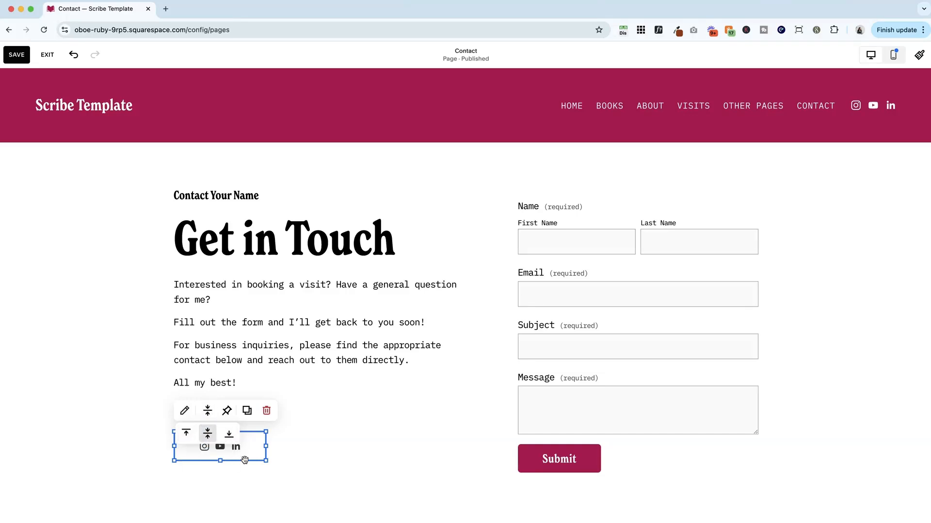
{"action": "mouse_move", "coordinate": [295, 467]}
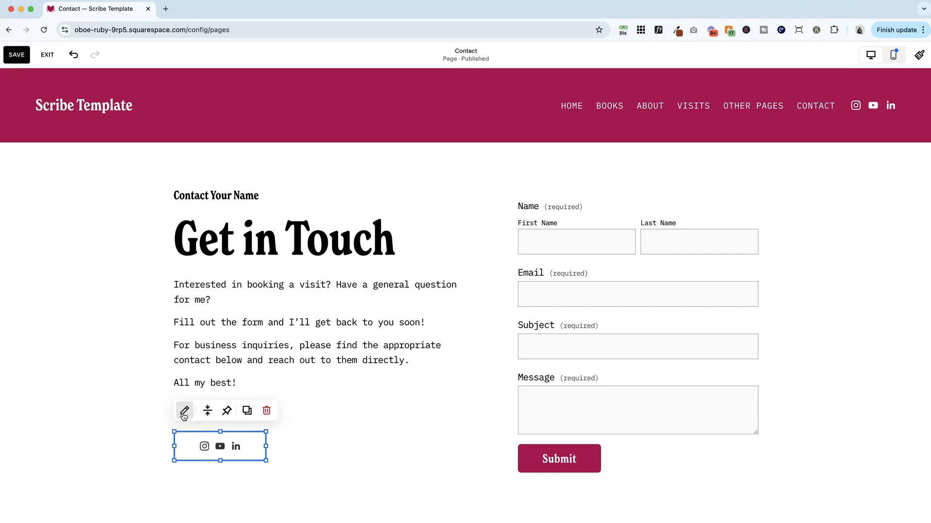
{"action": "left_click", "coordinate": [184, 410]}
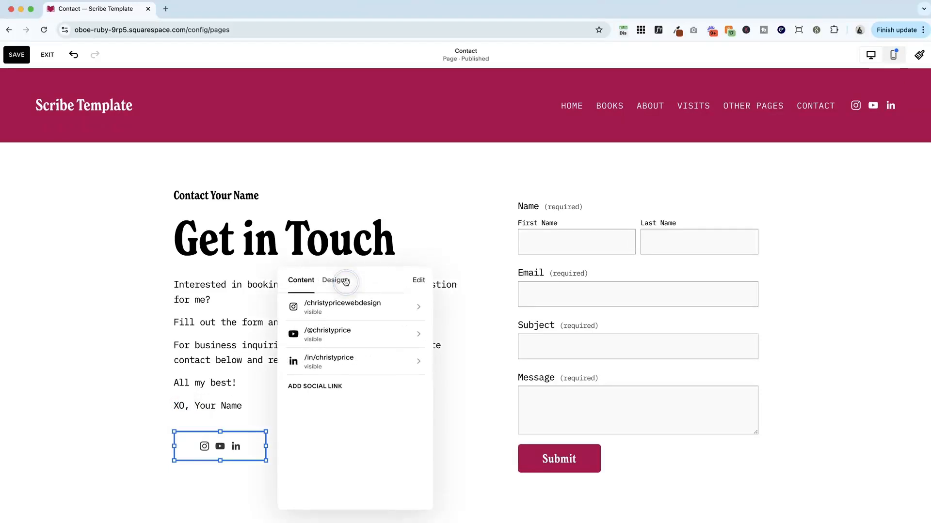
- Left-align the Contact page icons and try extra-small, small and medium sizes
{"action": "left_click", "coordinate": [333, 280]}
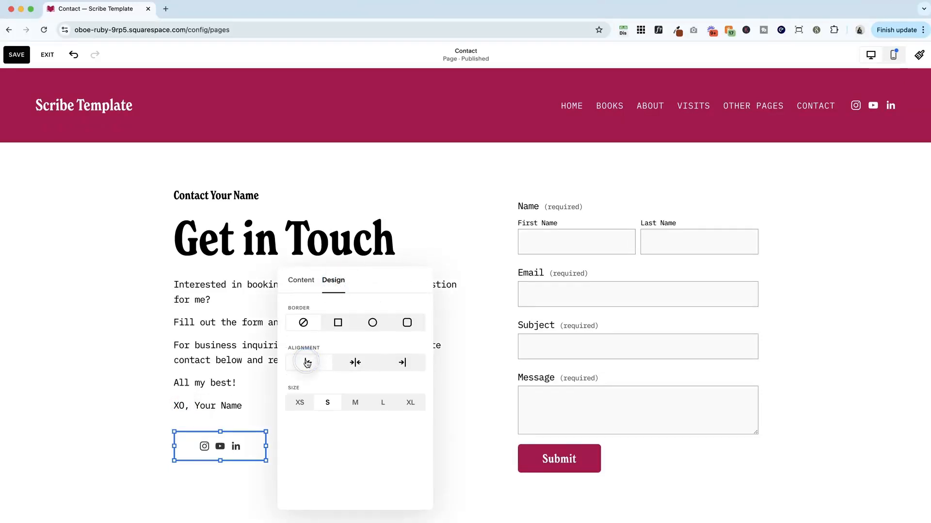
{"action": "left_click", "coordinate": [308, 362]}
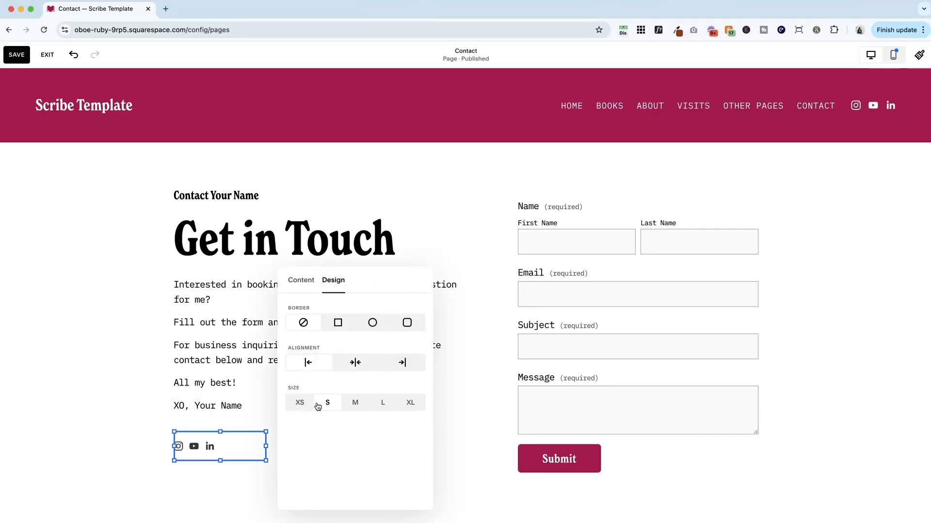
{"action": "left_click", "coordinate": [299, 403]}
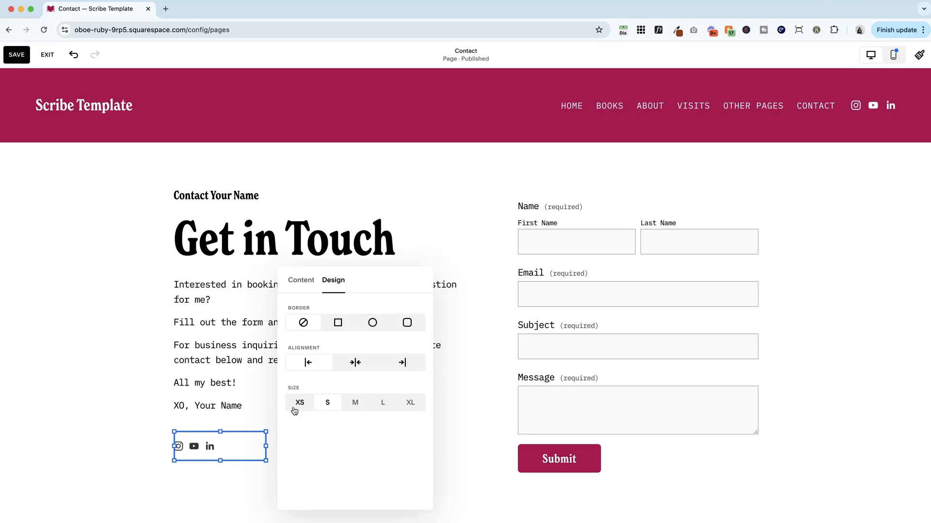
{"action": "left_click", "coordinate": [355, 402]}
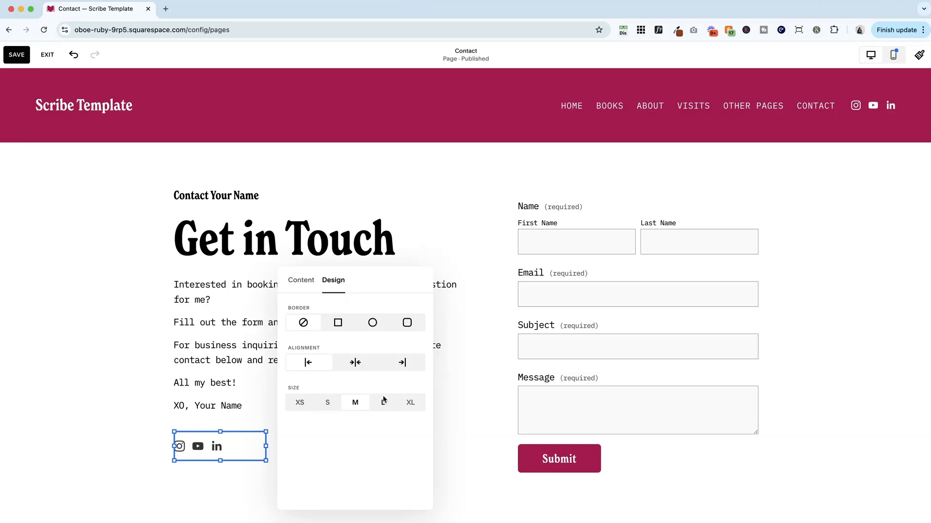
{"action": "left_click", "coordinate": [327, 402]}
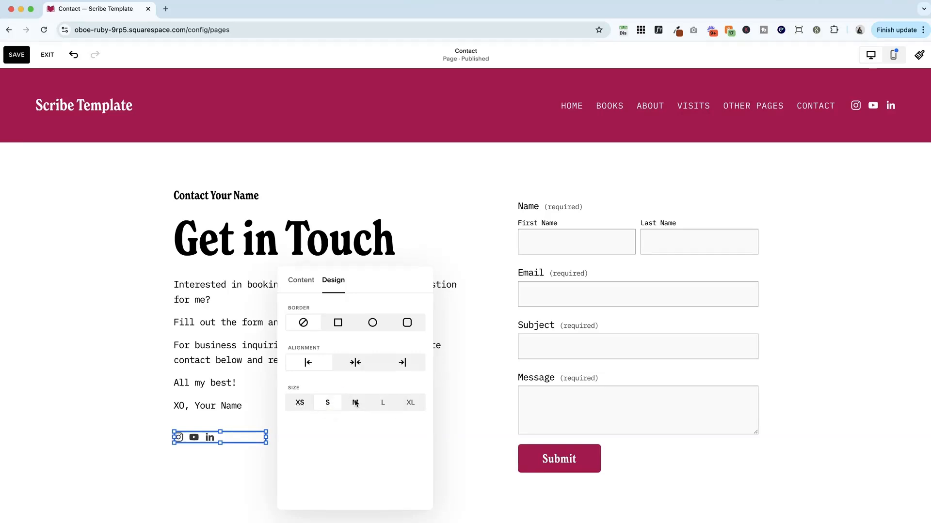
{"action": "left_click", "coordinate": [355, 402]}
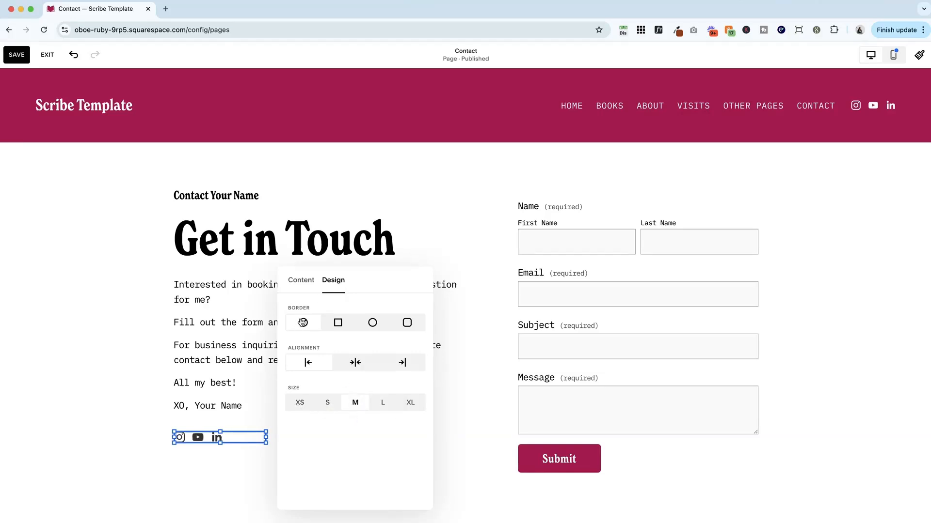
- Try square solid and outline borders, then settle on no border and size L
{"action": "left_click", "coordinate": [303, 322]}
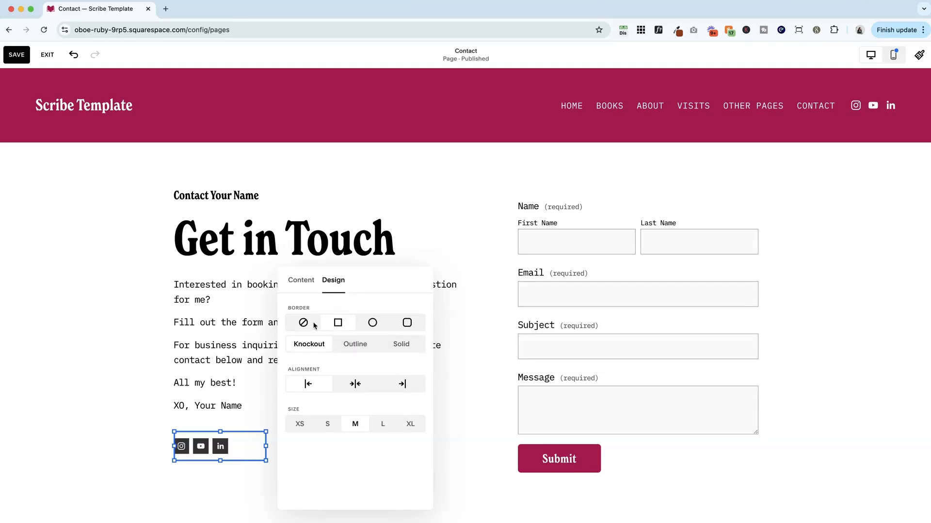
{"action": "left_click", "coordinate": [401, 344]}
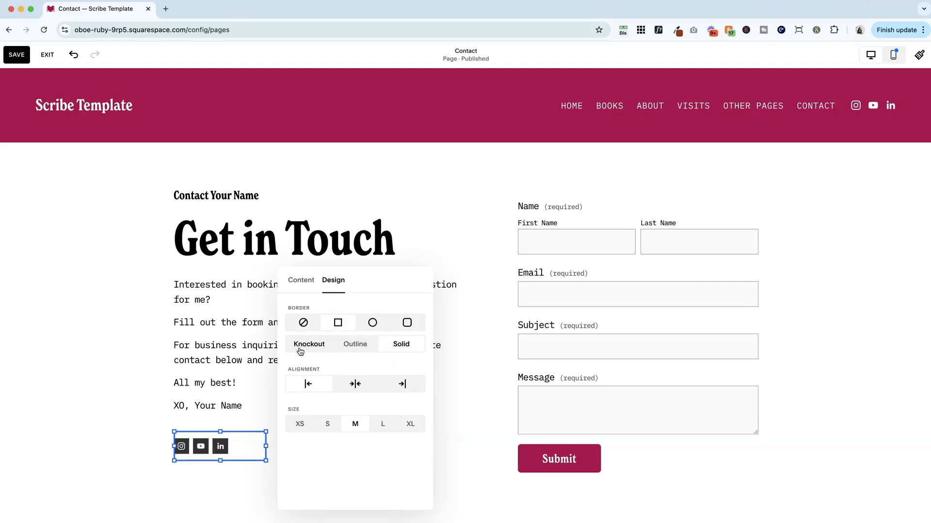
{"action": "left_click", "coordinate": [354, 344]}
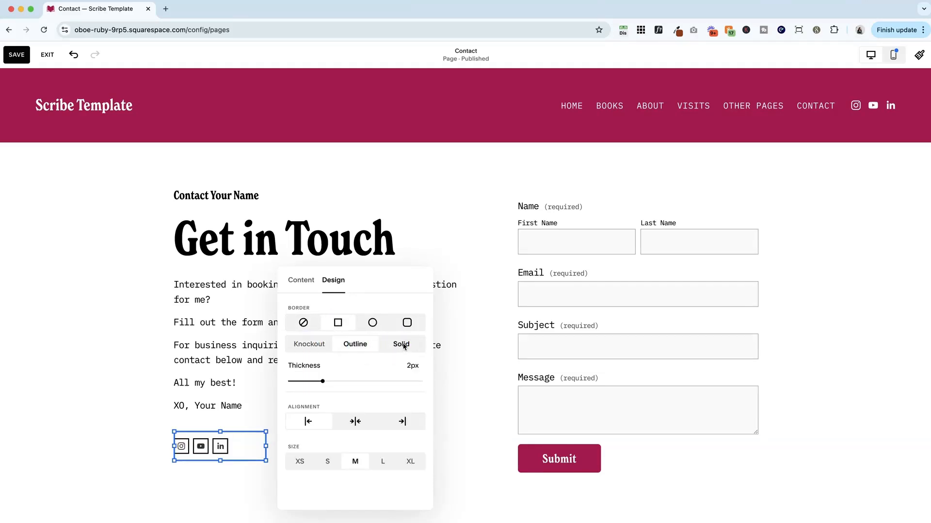
{"action": "left_click", "coordinate": [302, 323]}
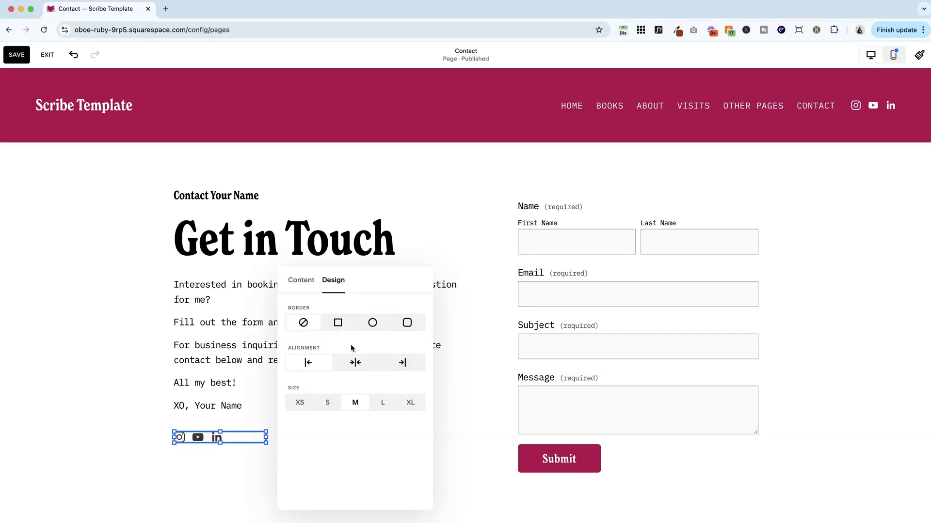
{"action": "left_click", "coordinate": [383, 402]}
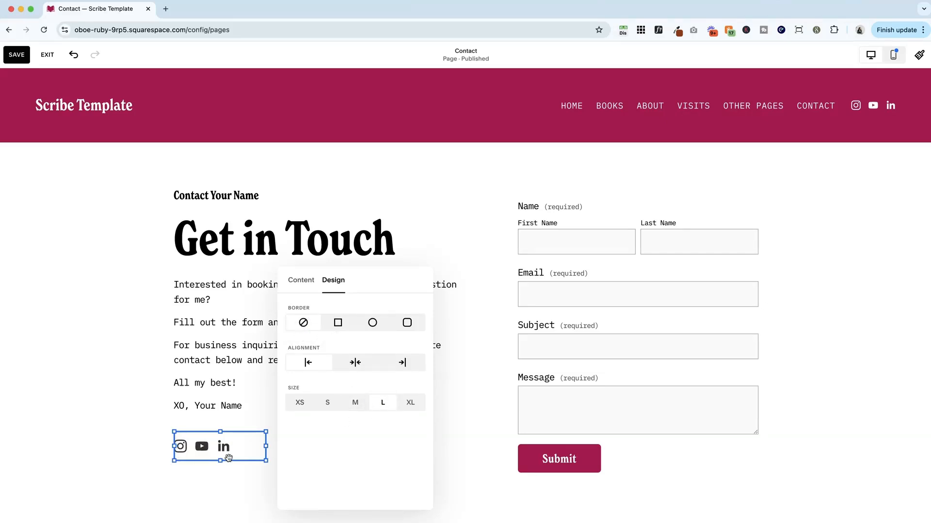
{"action": "scroll", "scroll_direction": "down", "scroll_amount": 3}
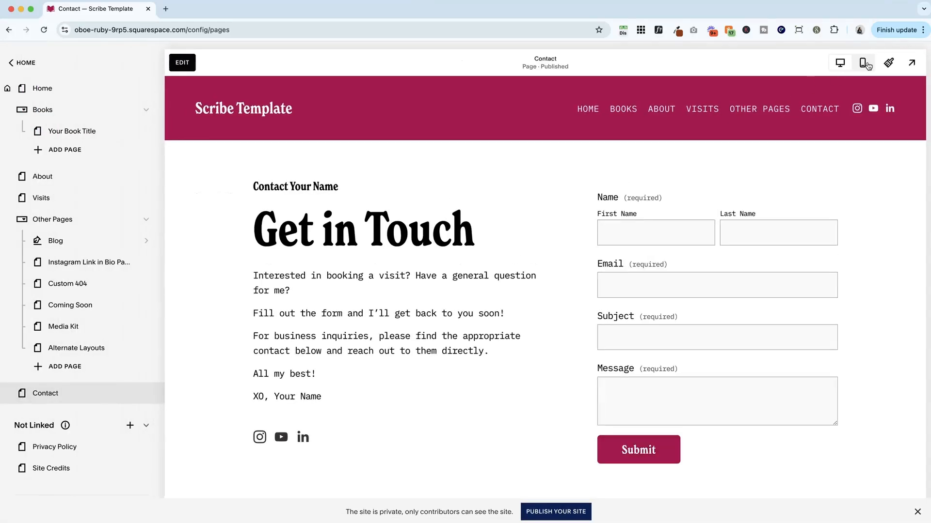
- Switch to Mobile View to preview the Contact page
{"action": "left_click", "coordinate": [862, 63]}
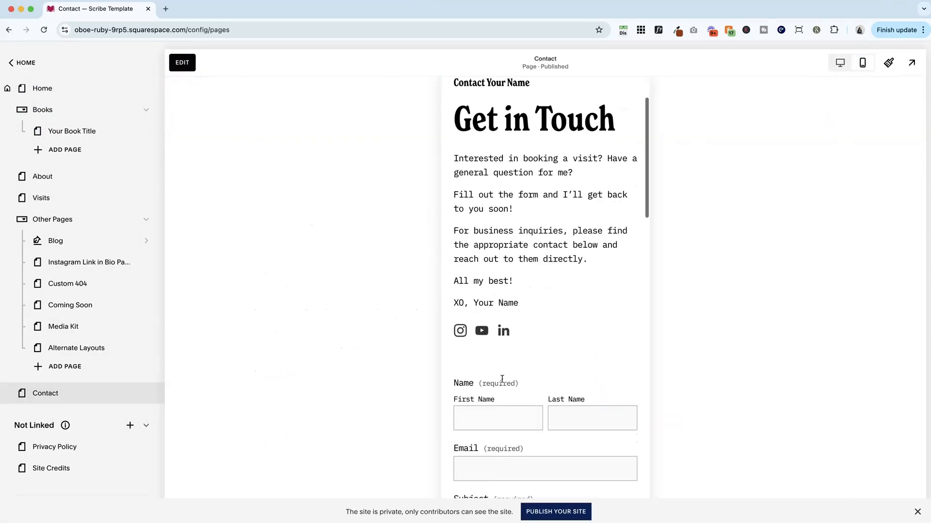
{"action": "mouse_move", "coordinate": [481, 331]}
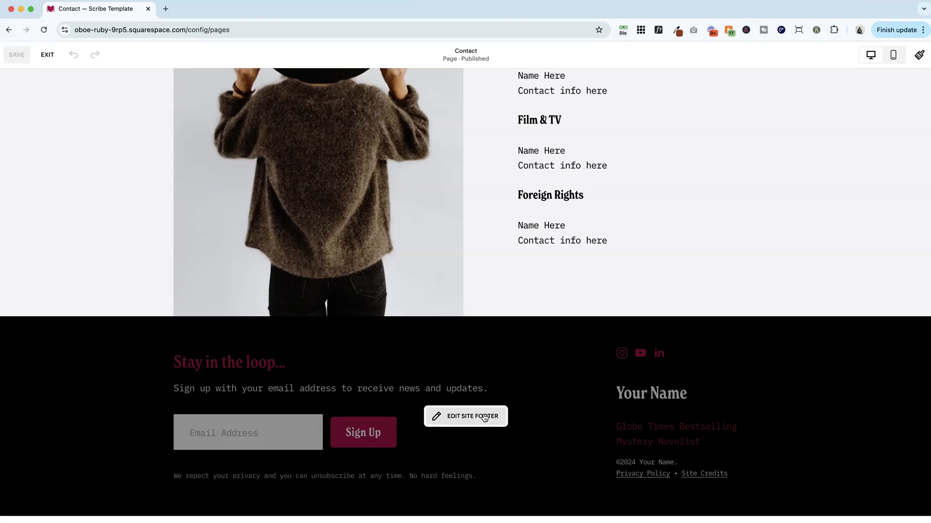
- Add a left-aligned, larger Social Links block above Your Name in the site footer
{"action": "left_click", "coordinate": [465, 416]}
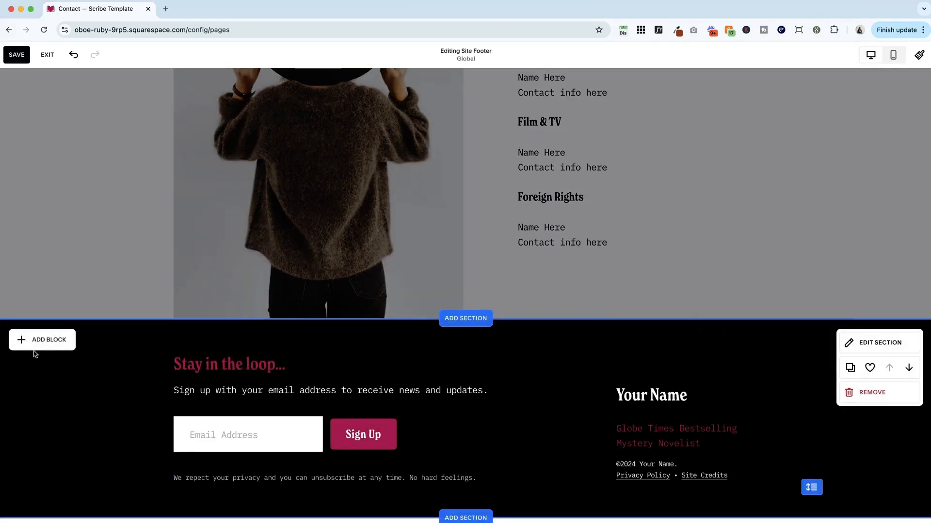
{"action": "left_click", "coordinate": [42, 339]}
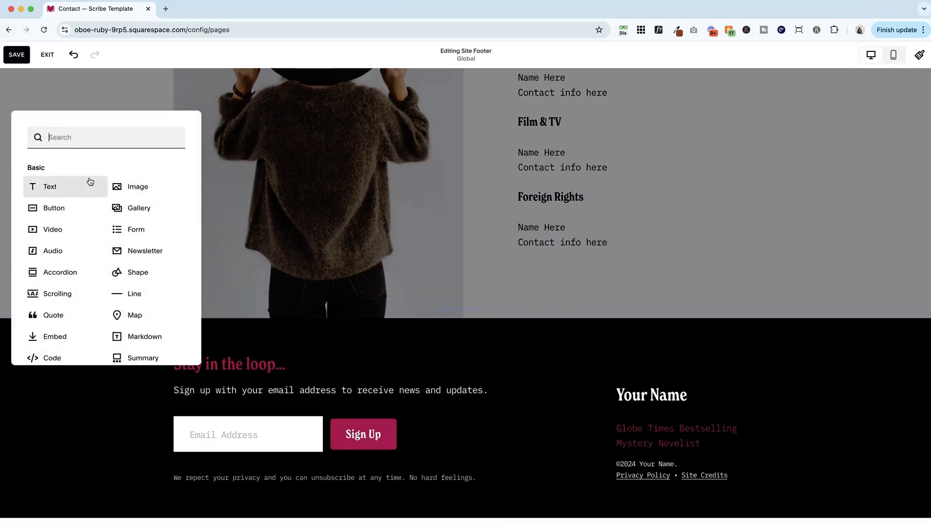
{"action": "type", "text": "soc"}
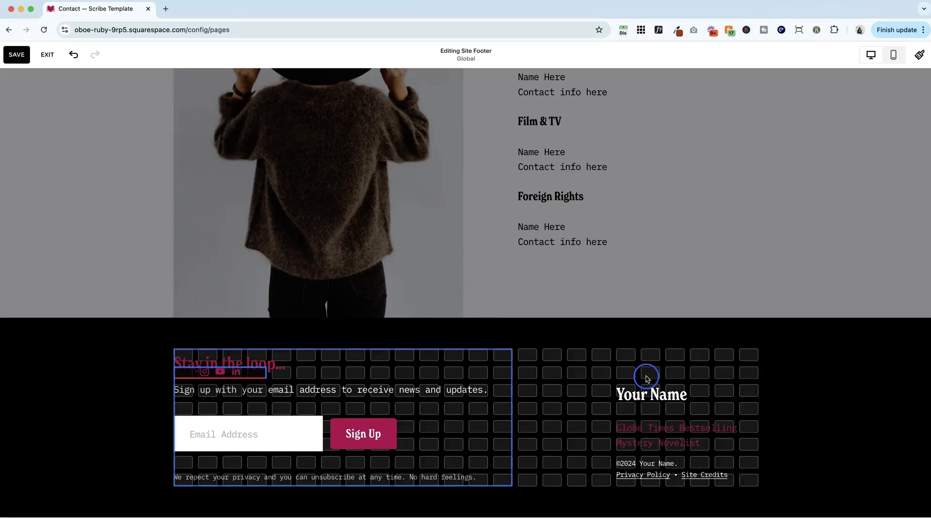
{"action": "left_click", "coordinate": [220, 372]}
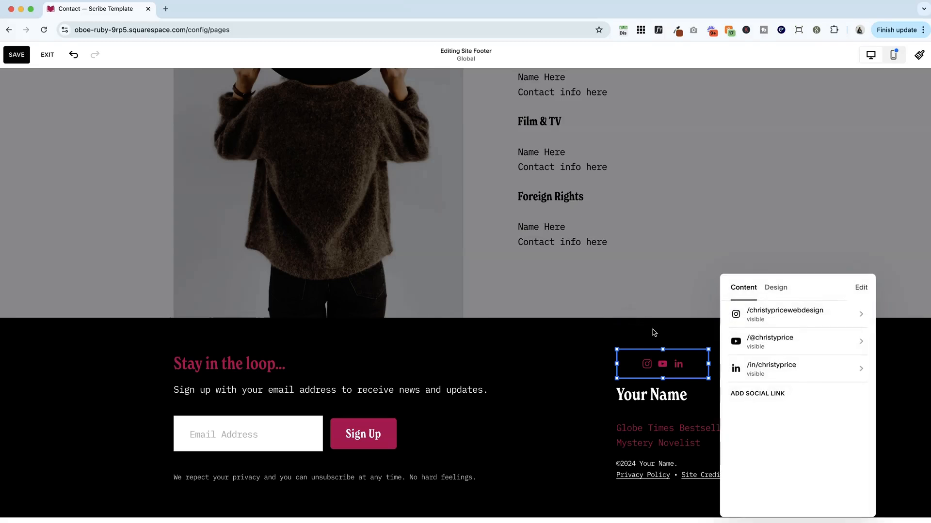
{"action": "left_click", "coordinate": [775, 287]}
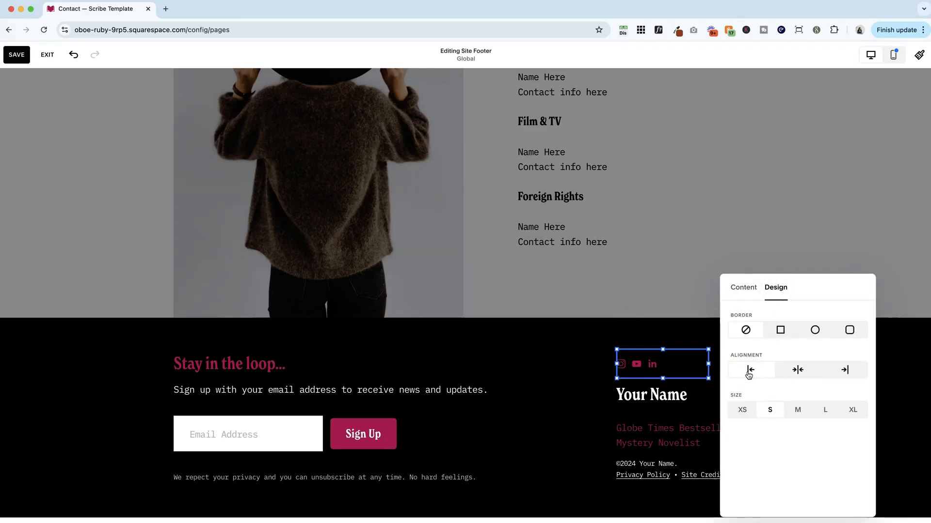
{"action": "left_click", "coordinate": [796, 410]}
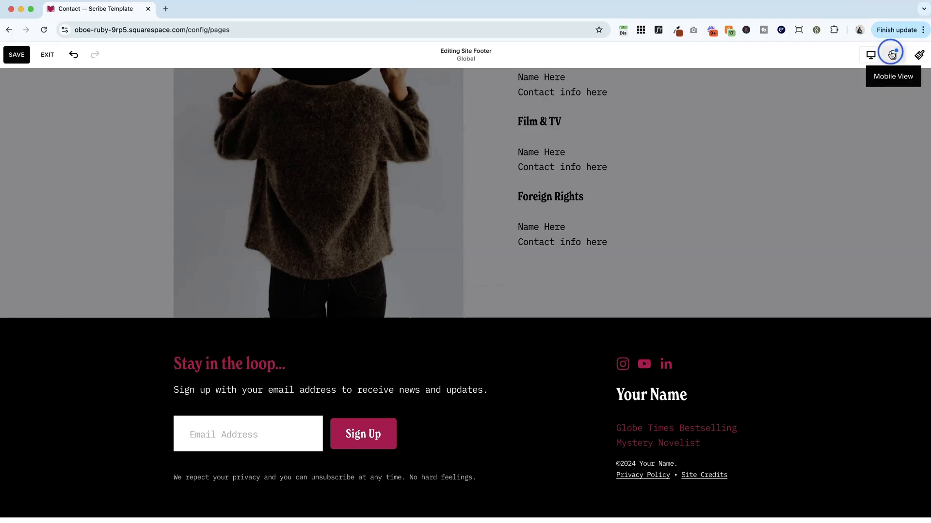
- In the mobile footer layout, move the social icons above Your Name and exit editing
{"action": "left_click", "coordinate": [892, 54]}
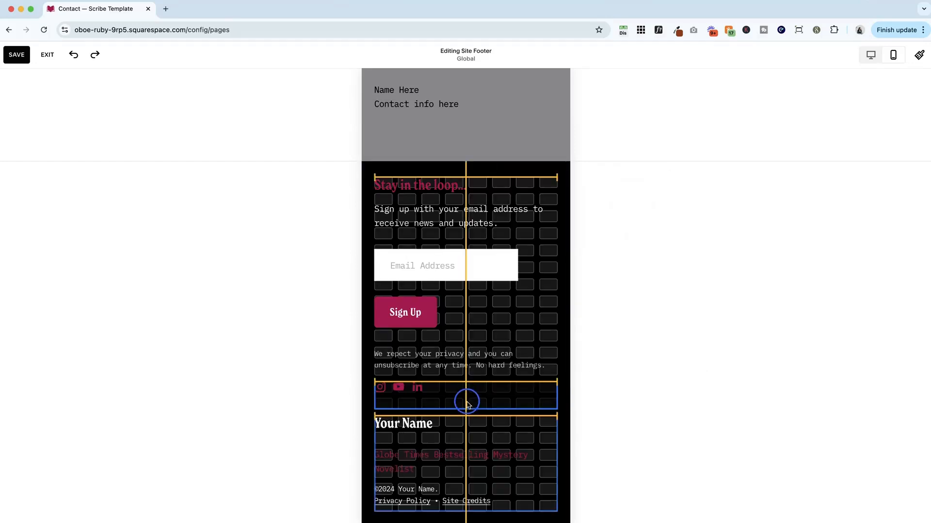
{"action": "left_click", "coordinate": [466, 397]}
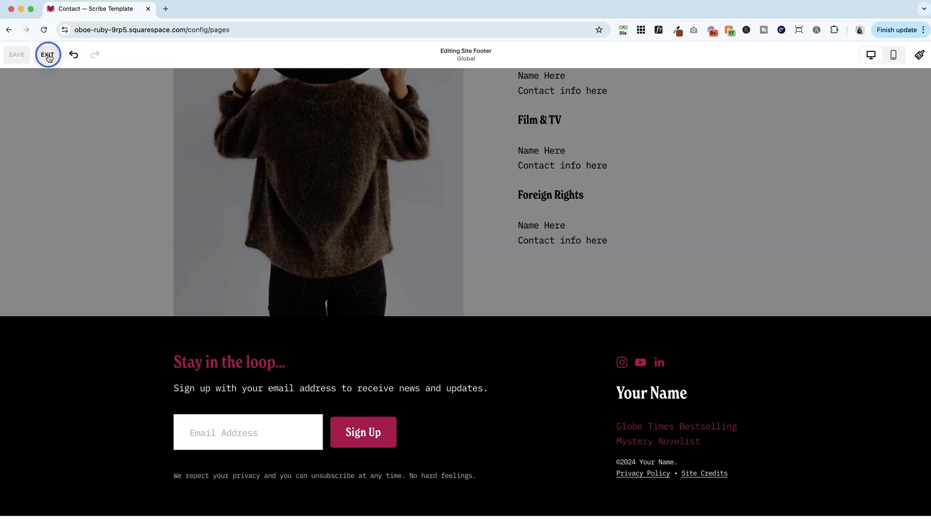
{"action": "left_click", "coordinate": [48, 54]}
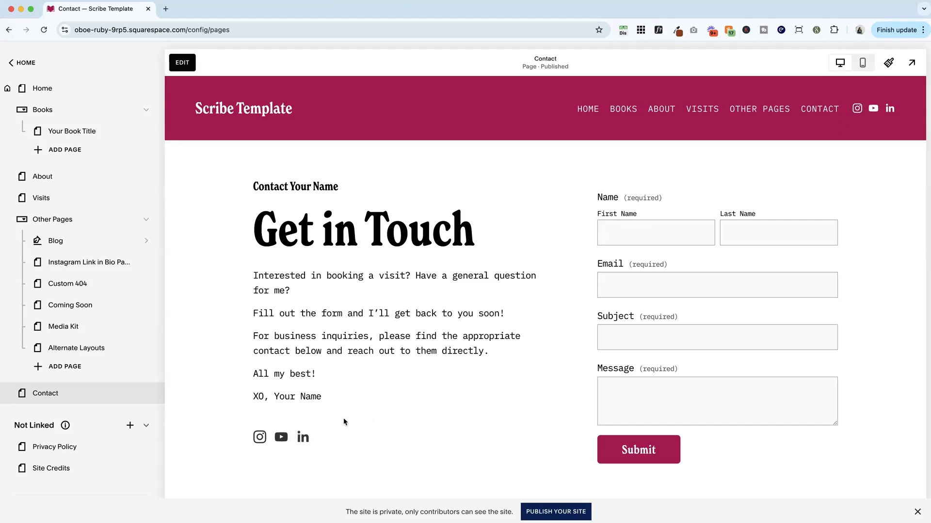
- Reorder the Contact page's social links to YouTube, Instagram, LinkedIn, then exit the editor
{"action": "scroll", "scroll_direction": "down", "scroll_amount": 3}
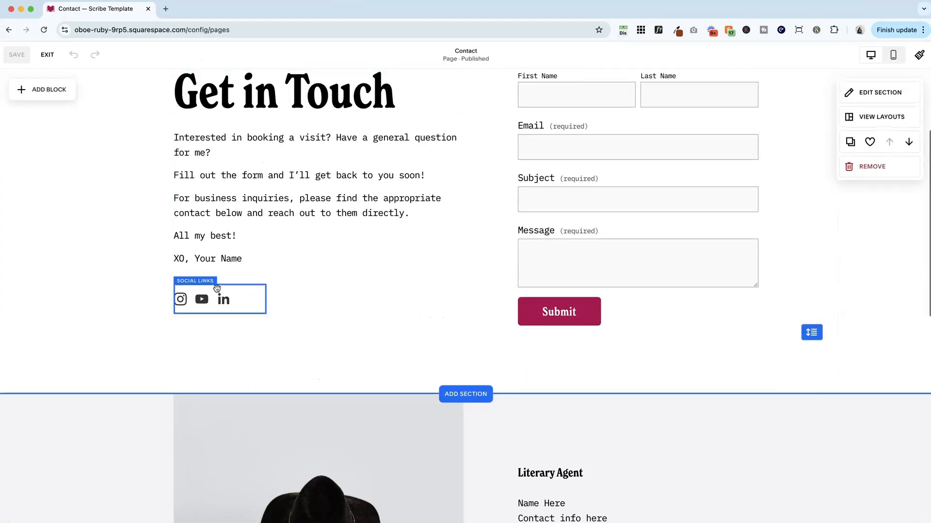
{"action": "left_click", "coordinate": [219, 299]}
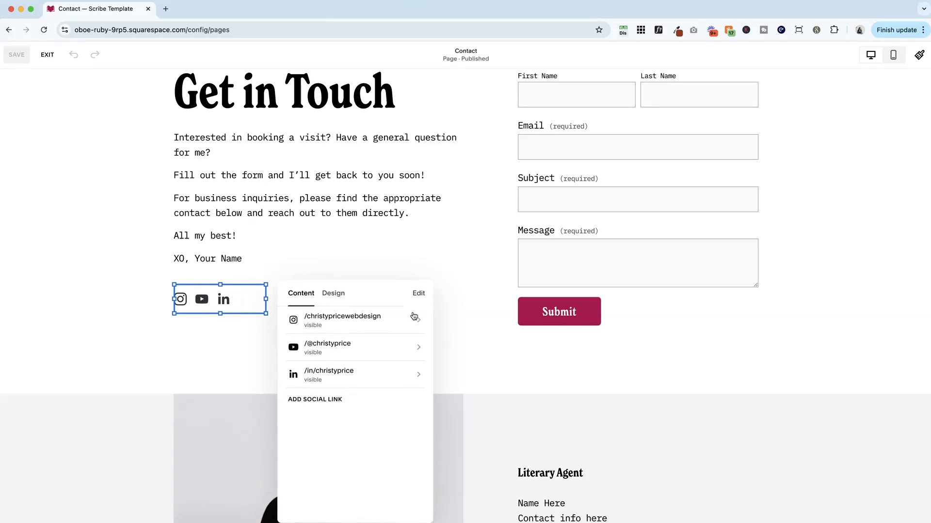
{"action": "left_click", "coordinate": [418, 293]}
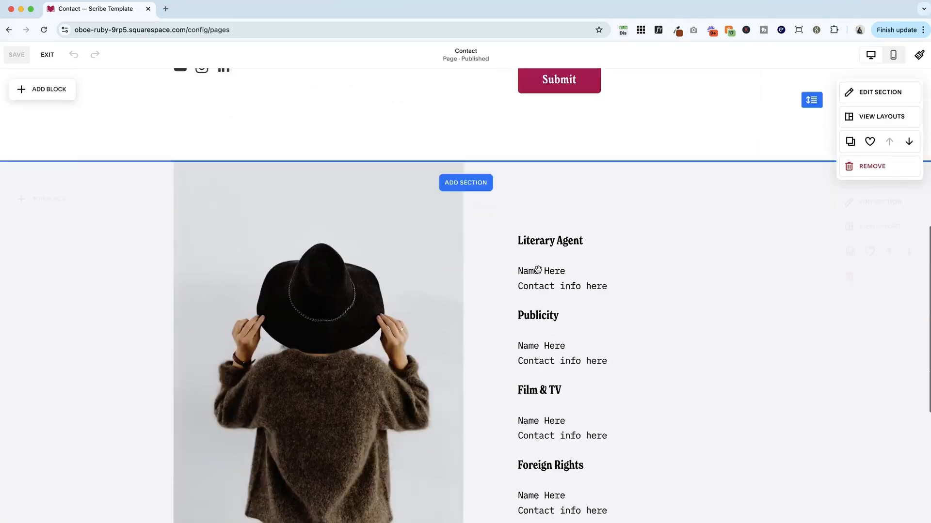
{"action": "scroll", "scroll_direction": "down", "scroll_amount": 3}
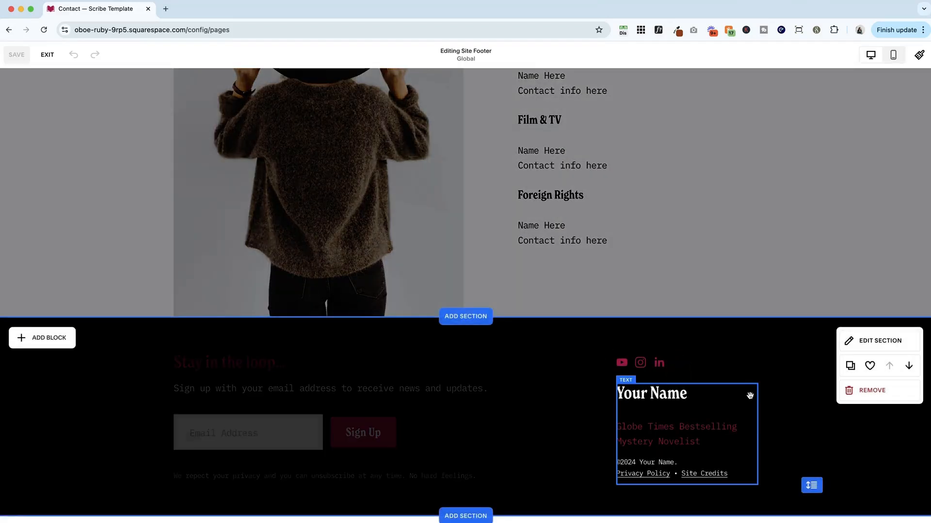
{"action": "left_click", "coordinate": [47, 55]}
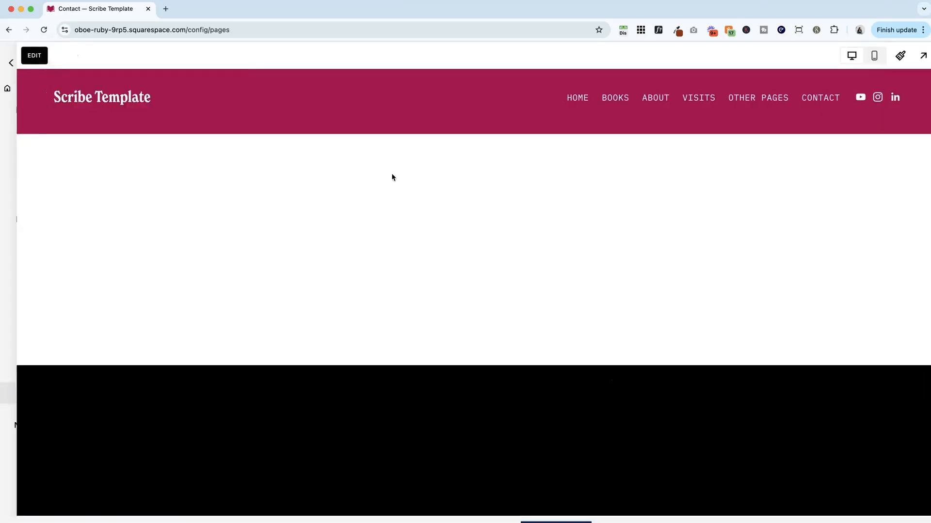